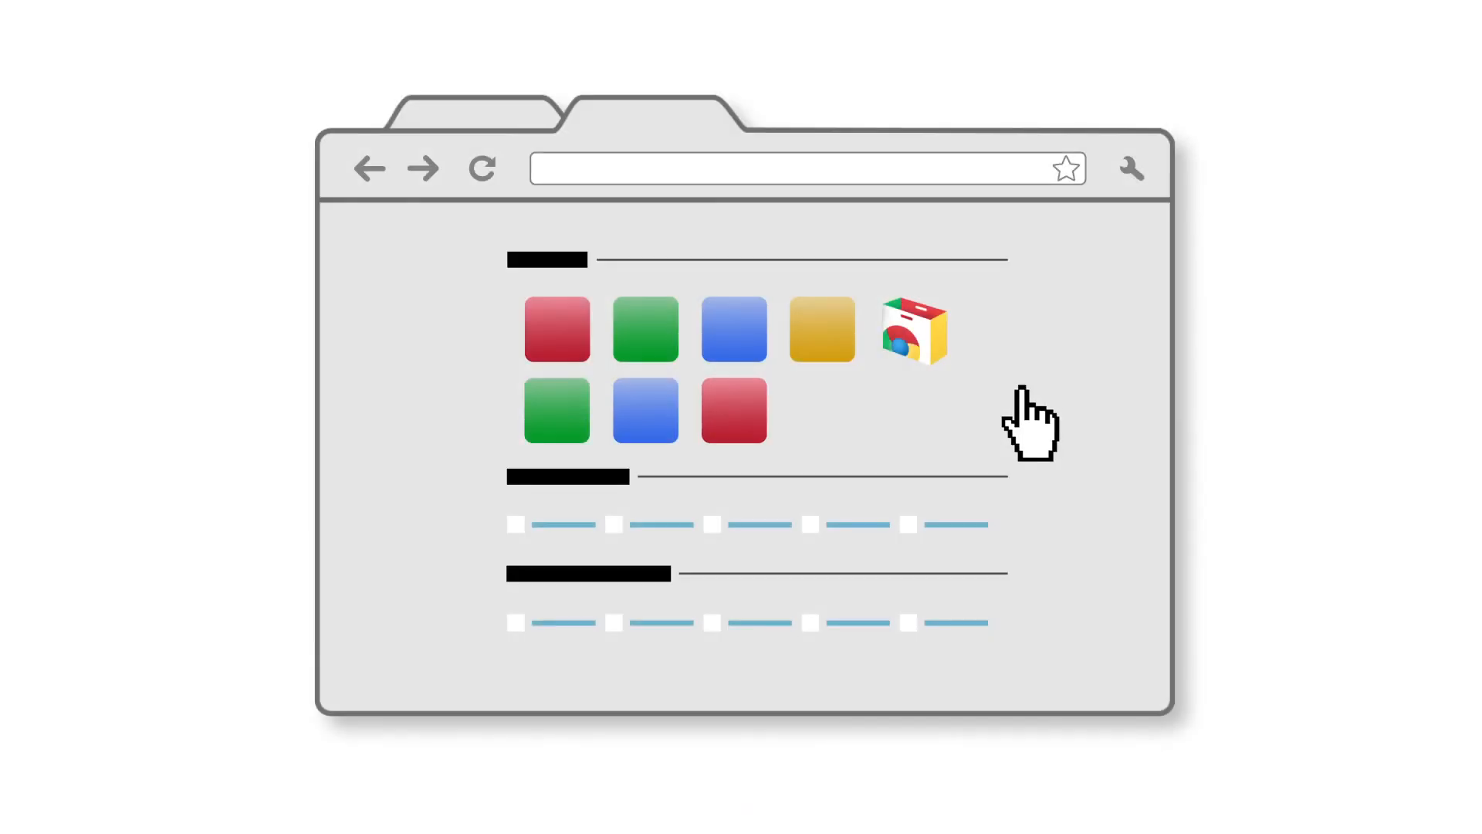
- Launch the Chrome Web Store icon at the end of the first row of new-tab apps
{"action": "left_click", "coordinate": [911, 328]}
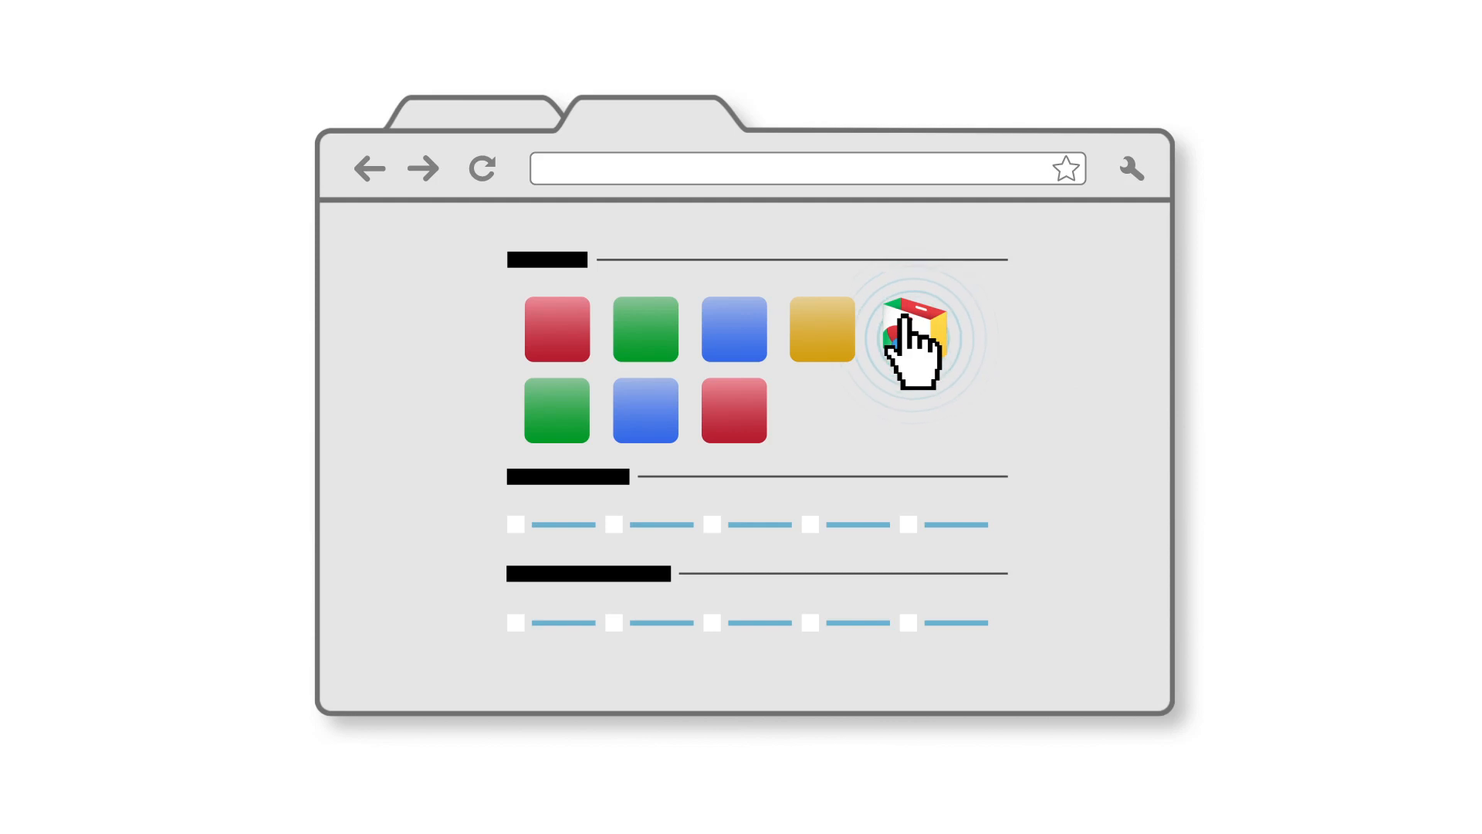